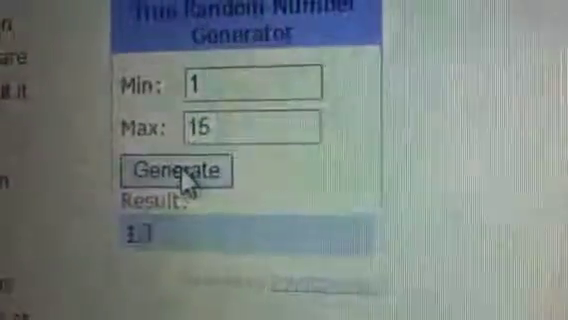
{"action": "left_click", "coordinate": [180, 170]}
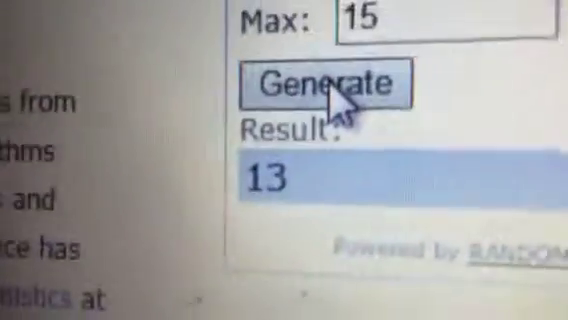